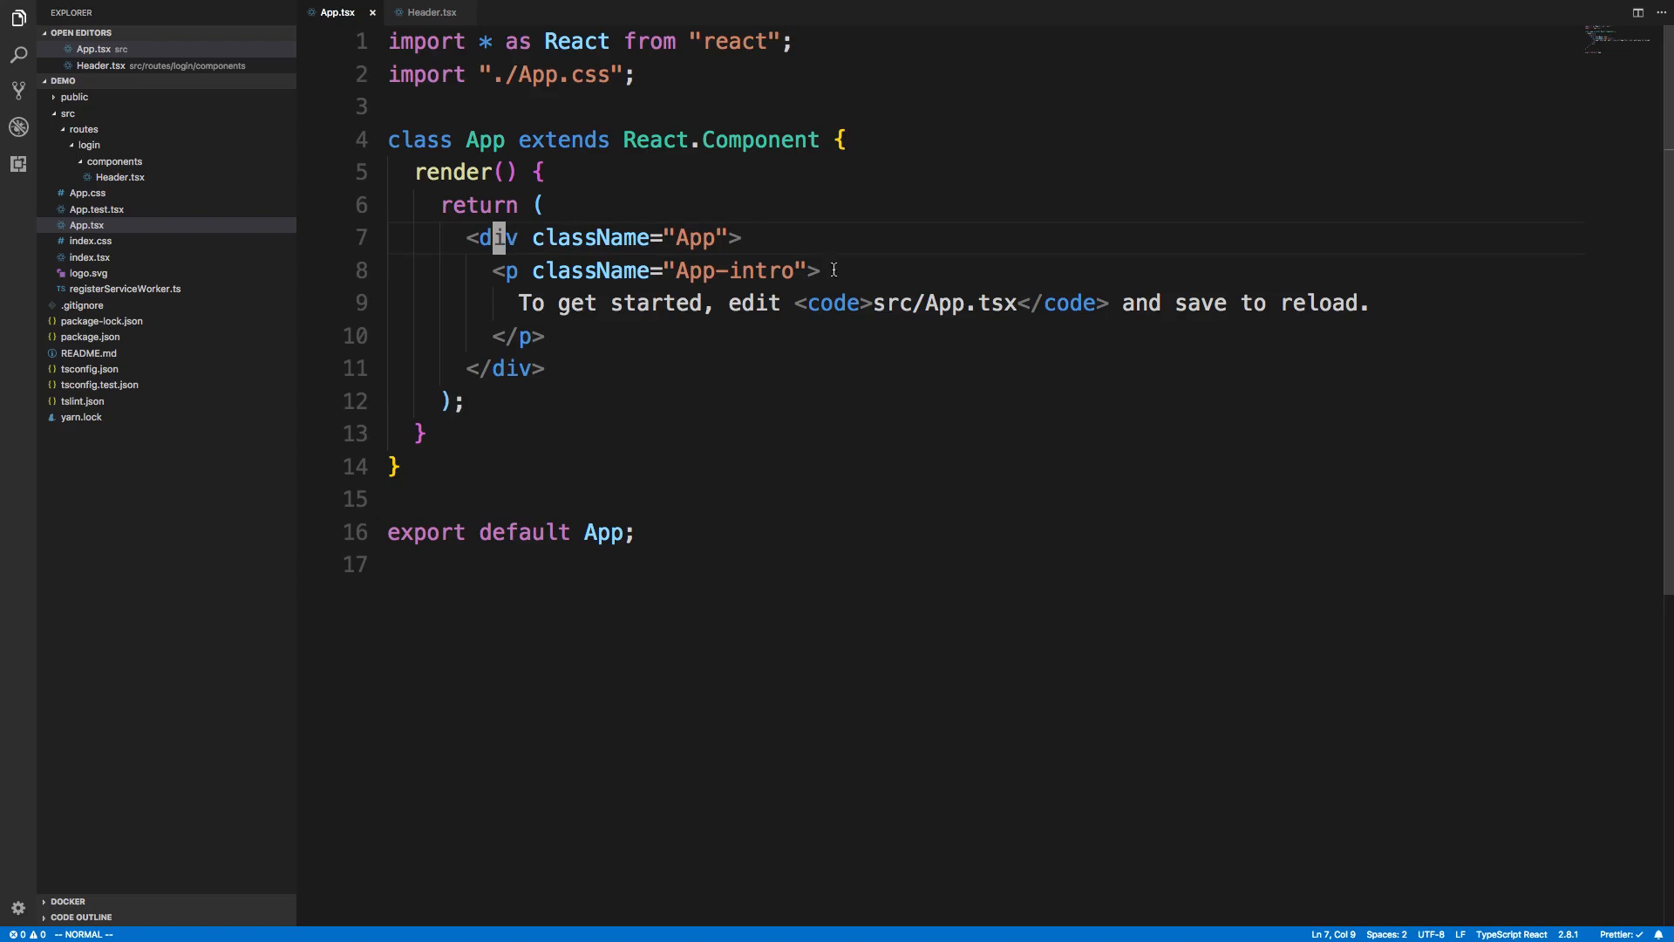
{"action": "mouse_move", "coordinate": [939, 240]}
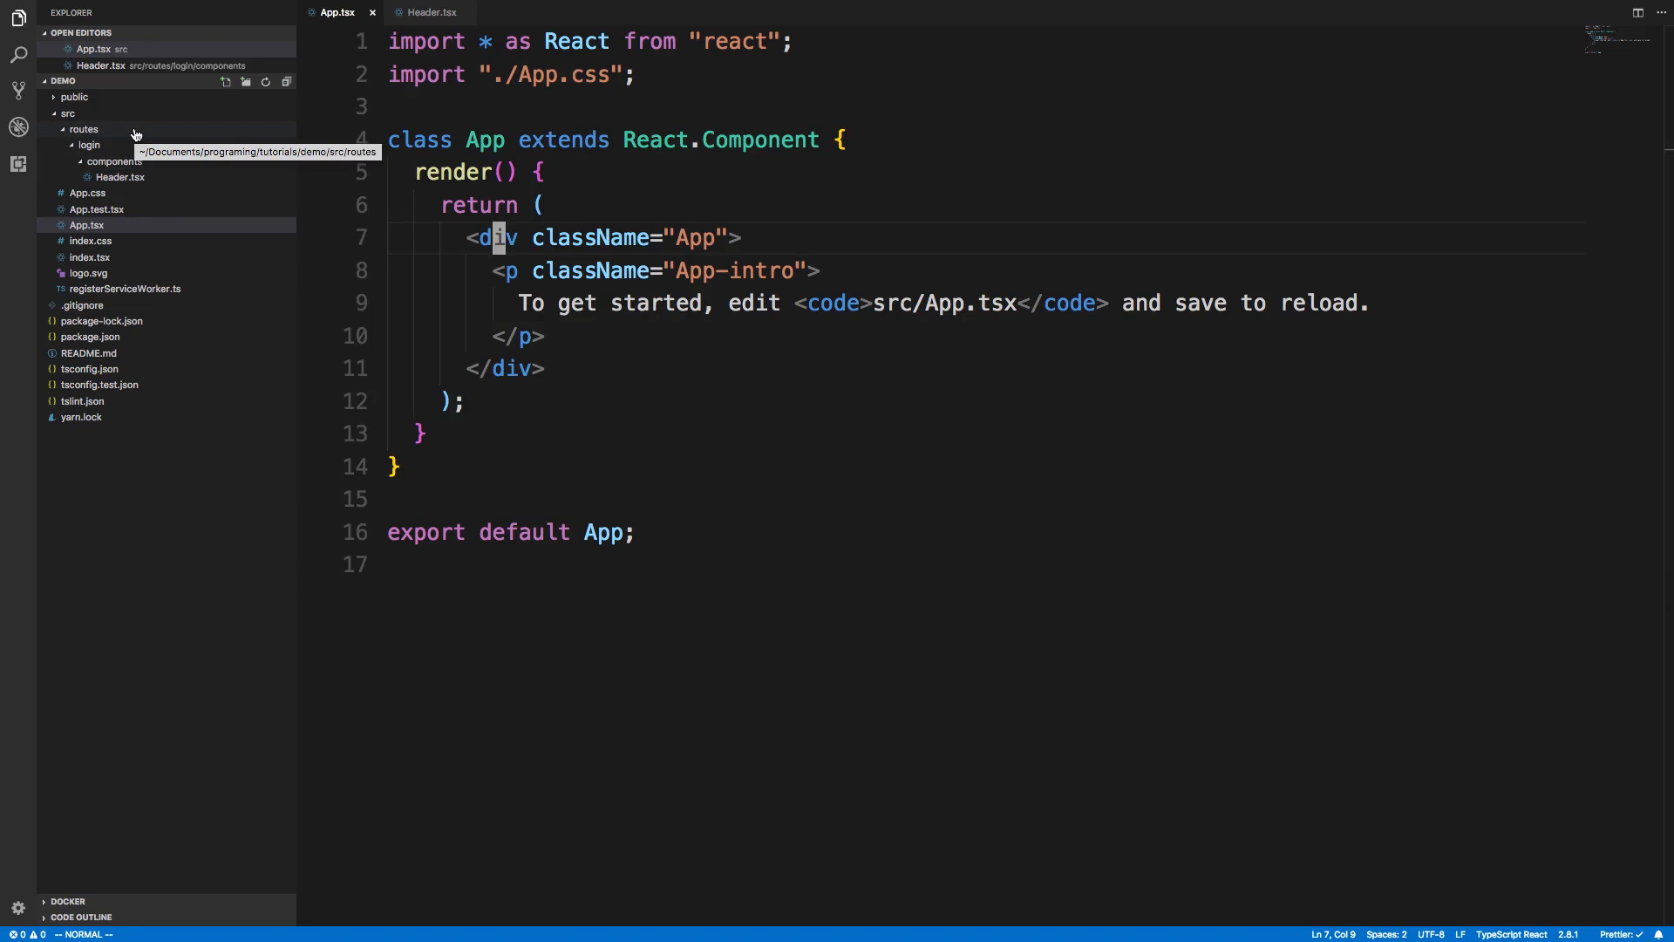
{"action": "mouse_move", "coordinate": [115, 161]}
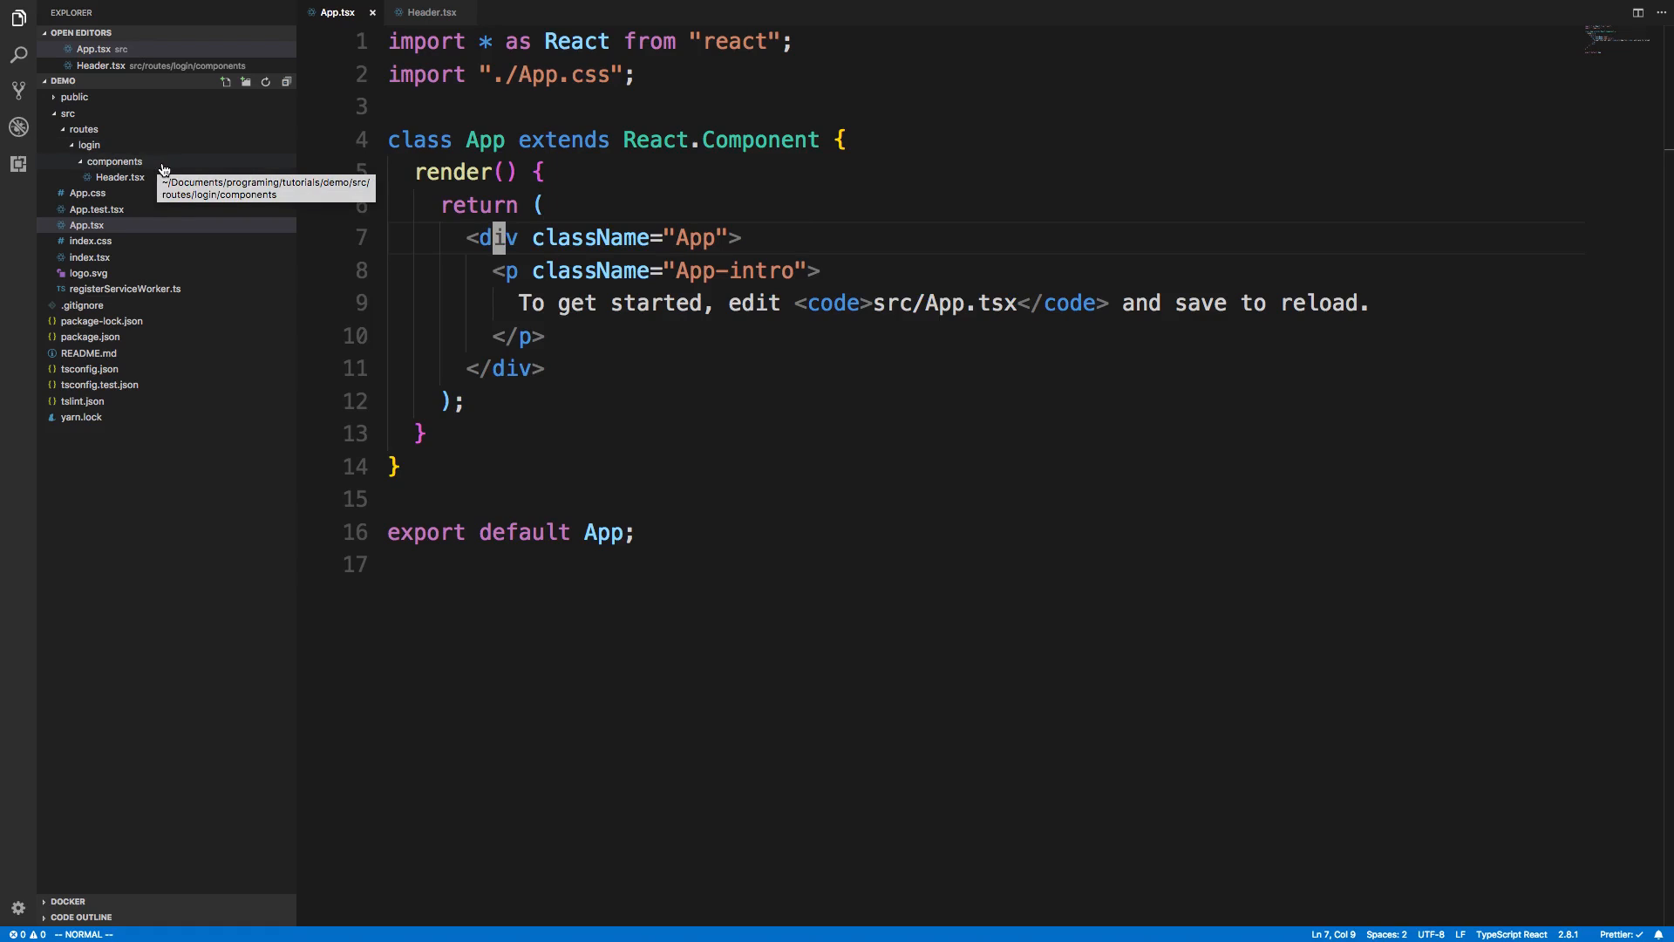
{"action": "mouse_move", "coordinate": [120, 177]}
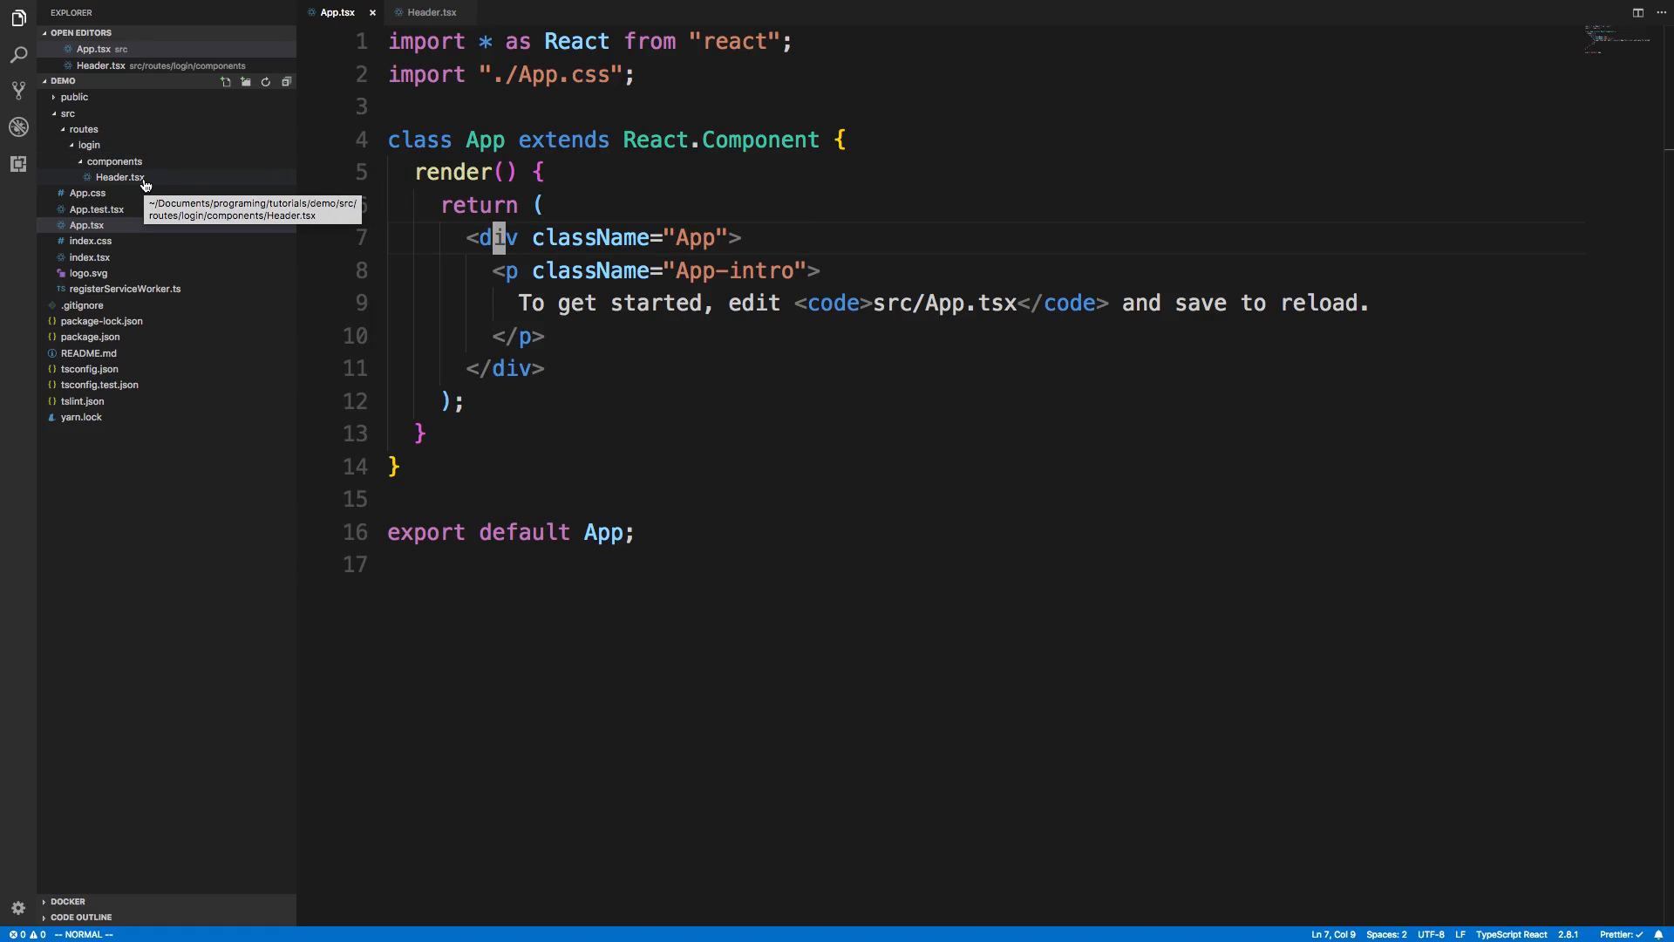
{"action": "mouse_move", "coordinate": [597, 237]}
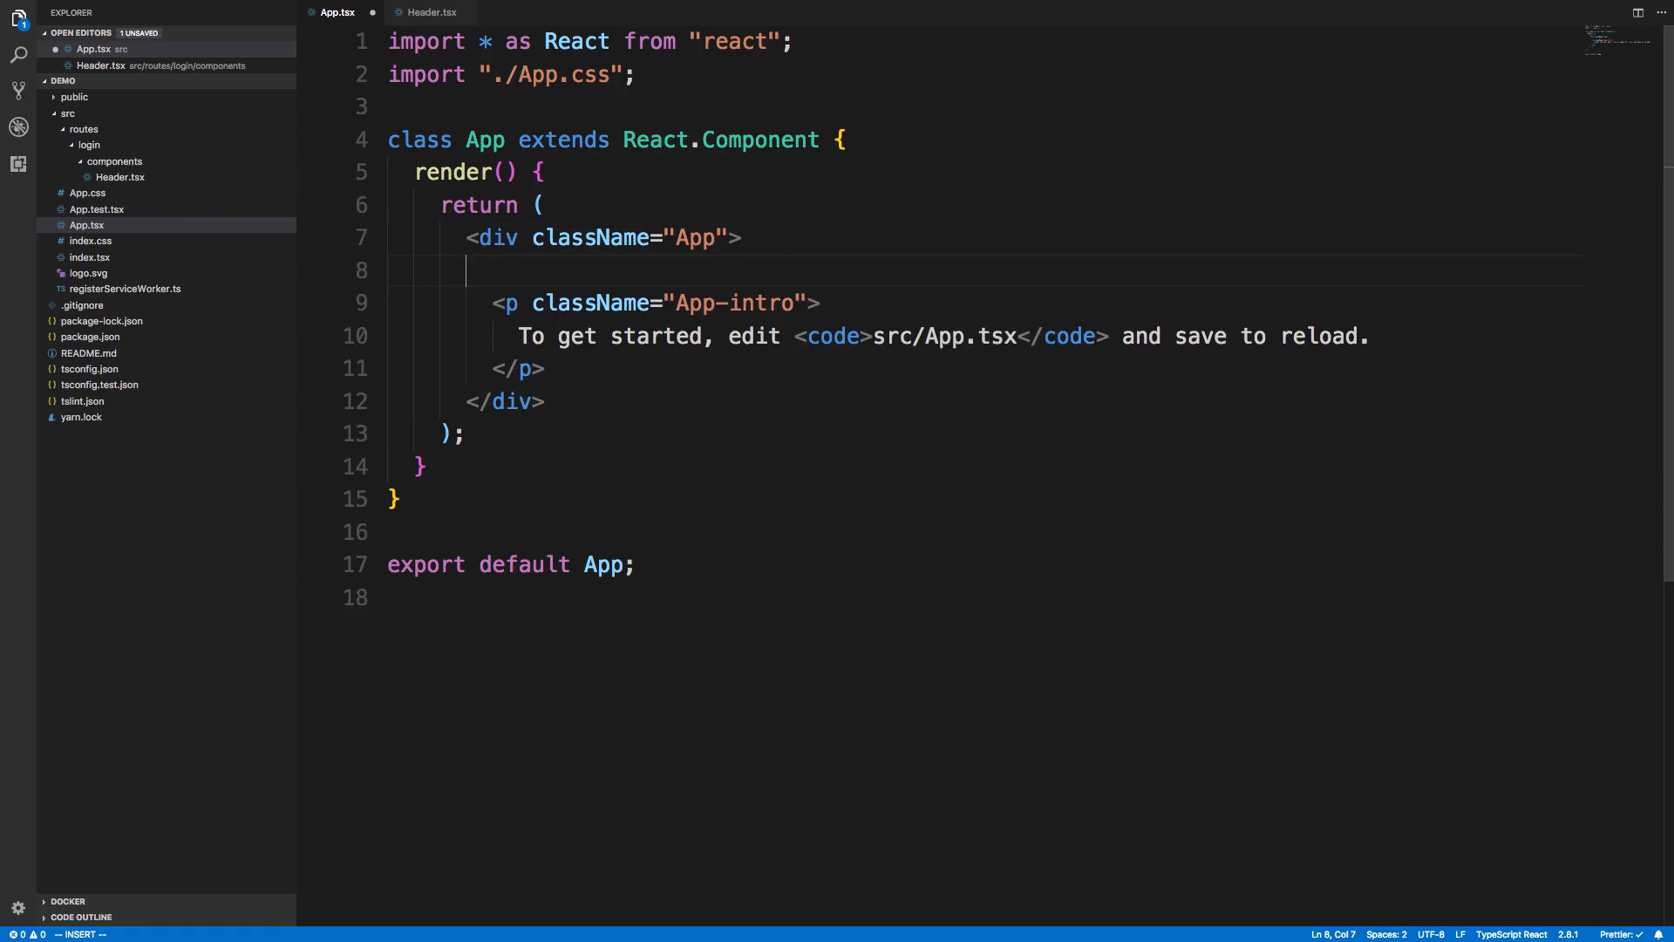
Step: Insert <Header /> inside the App div, auto-importing Header from './routes/login/components/Header'
{"action": "type", "text": "<H"}
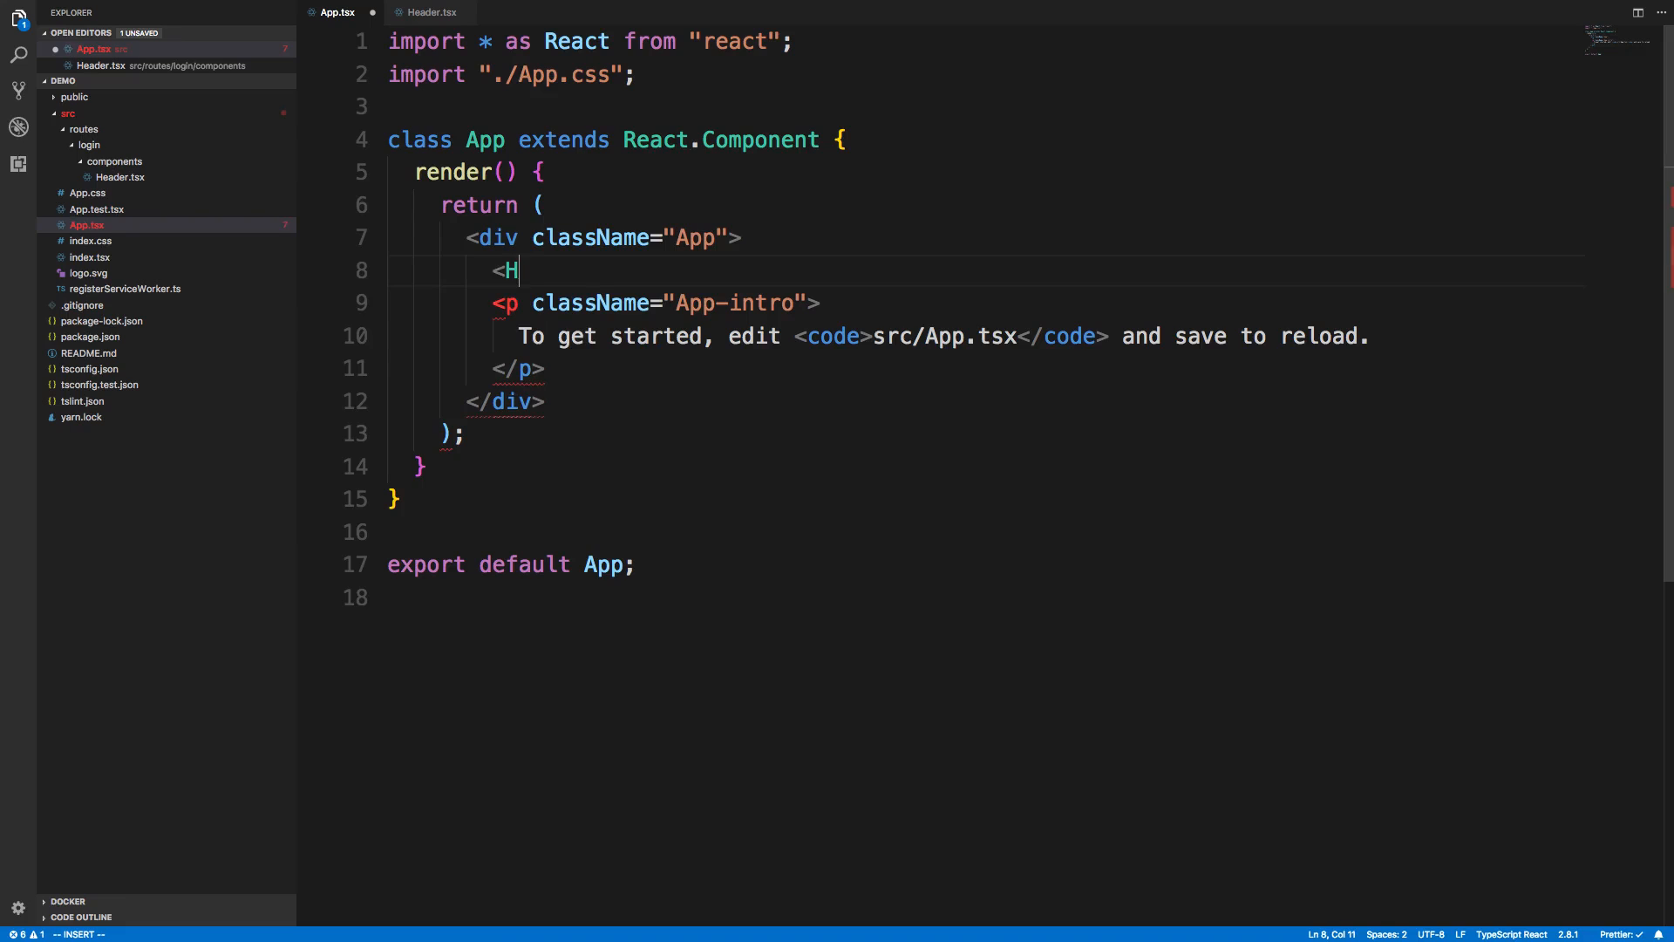
{"action": "type", "text": "eader />"}
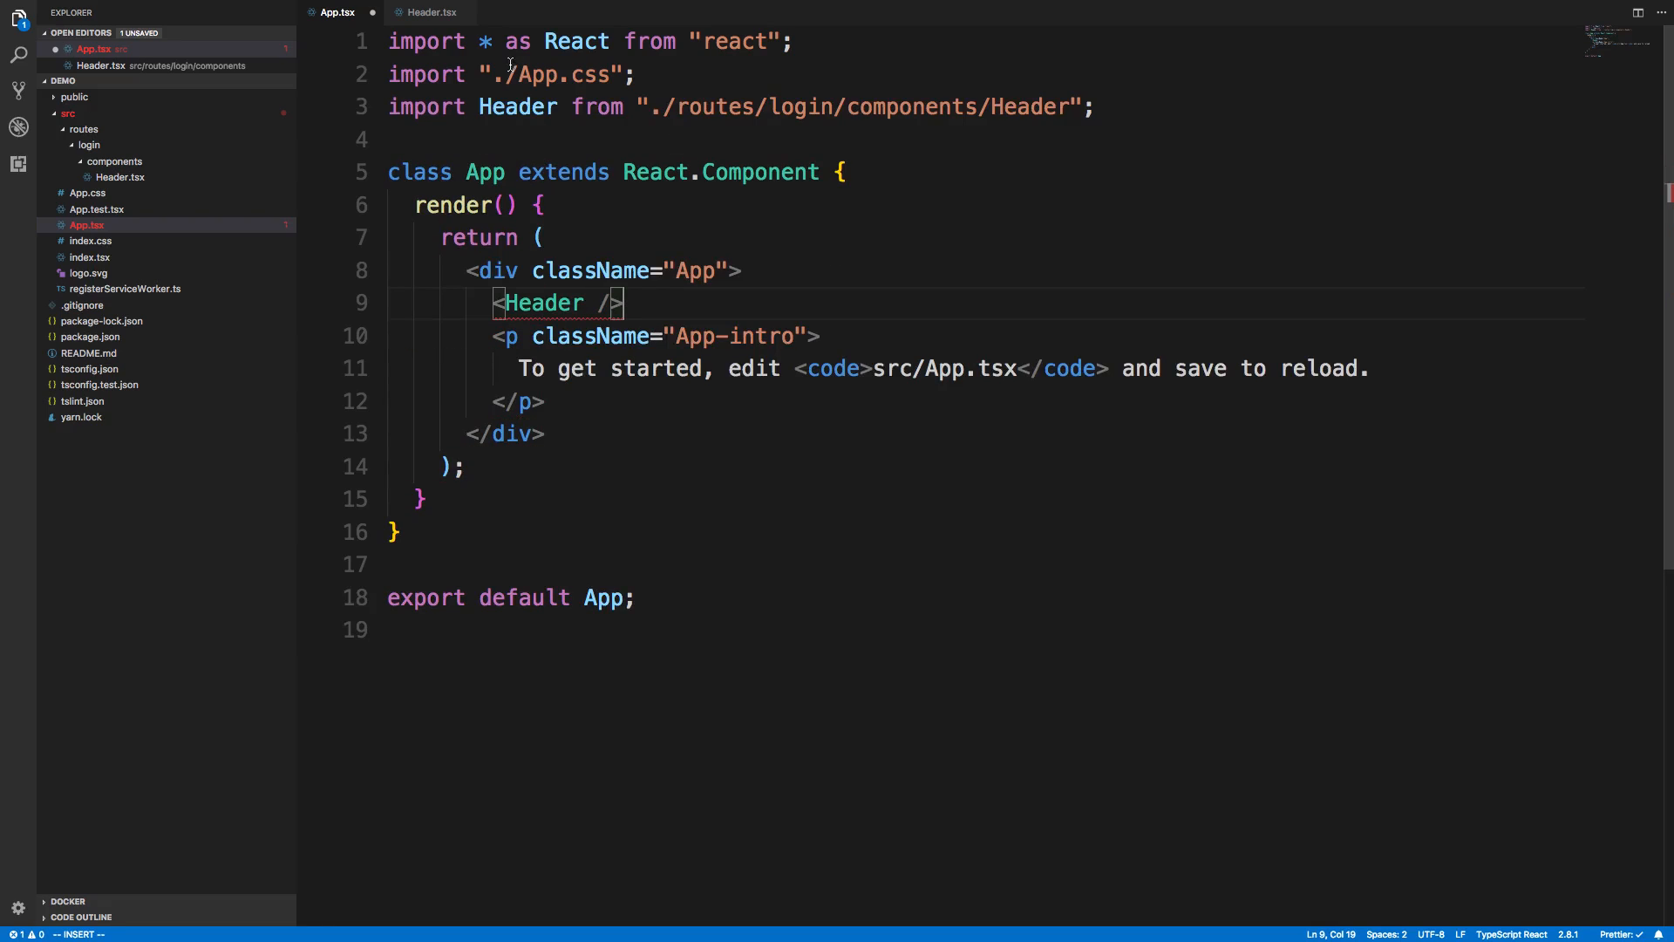
{"action": "mouse_move", "coordinate": [893, 115]}
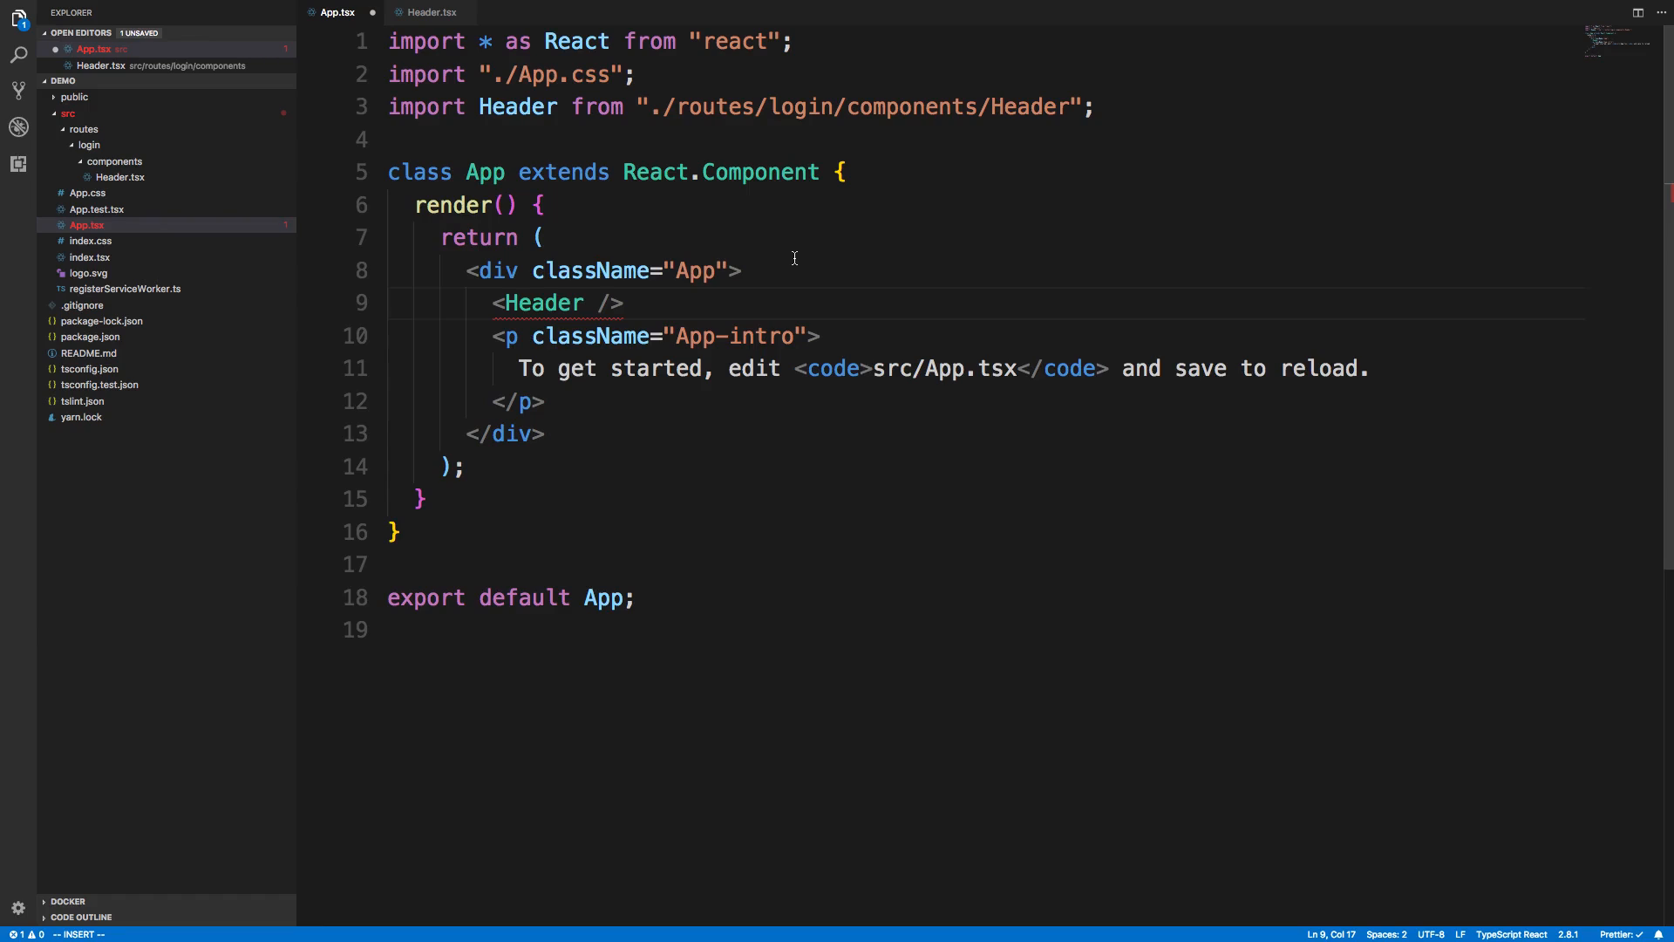
{"action": "mouse_move", "coordinate": [795, 236]}
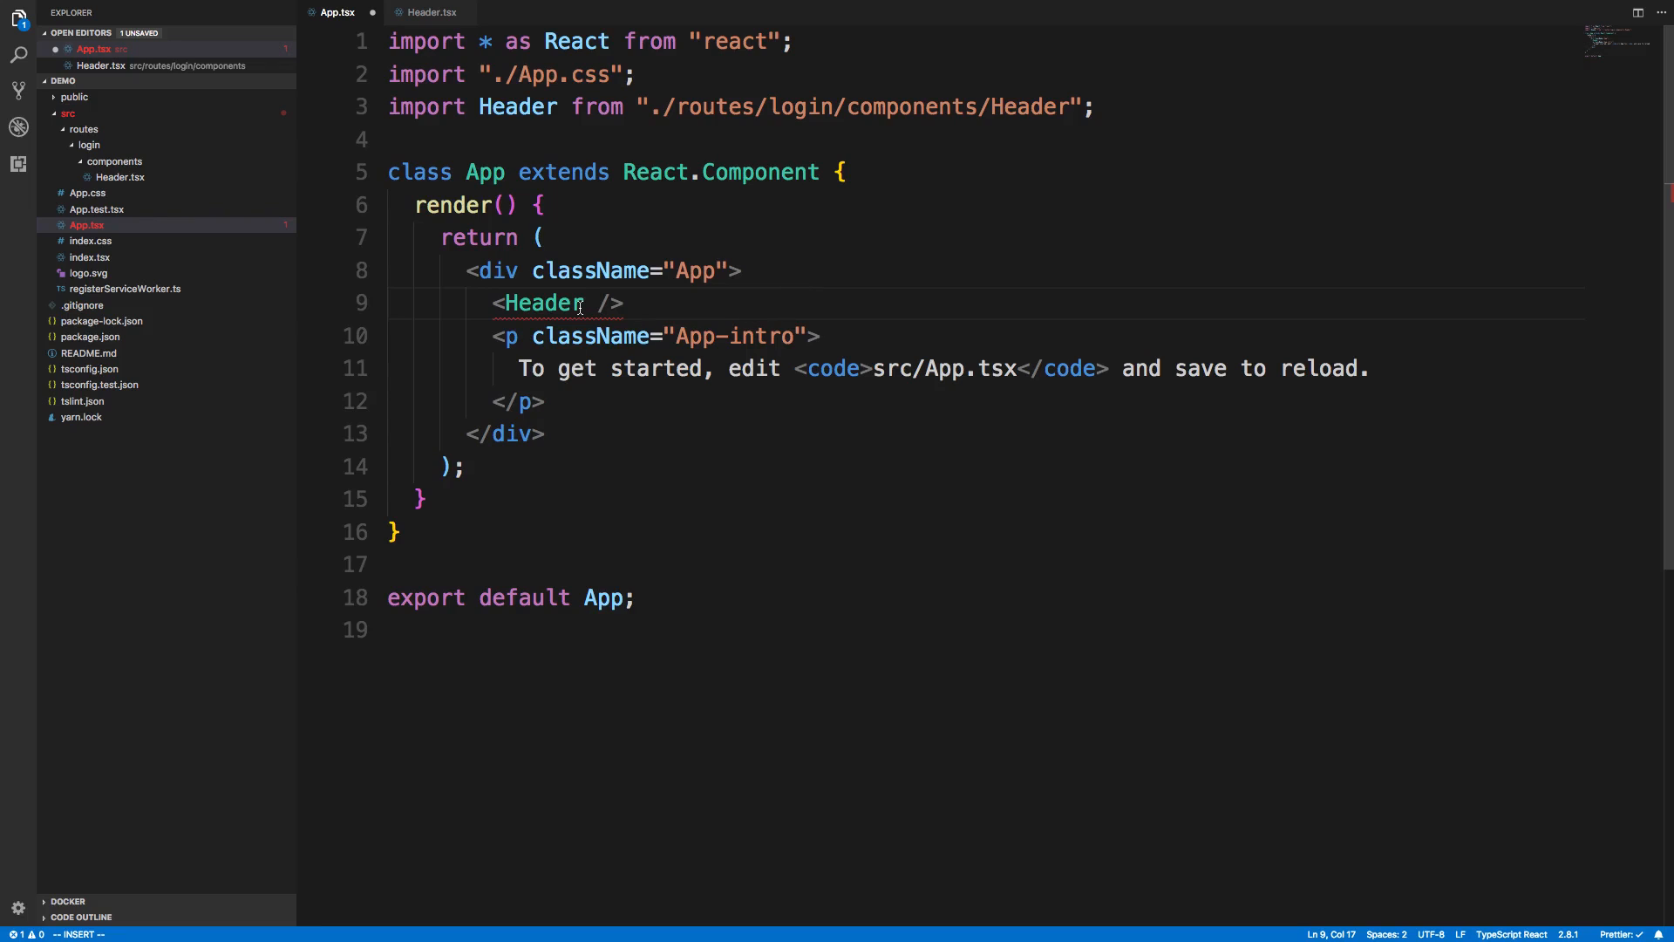
{"action": "mouse_move", "coordinate": [542, 302]}
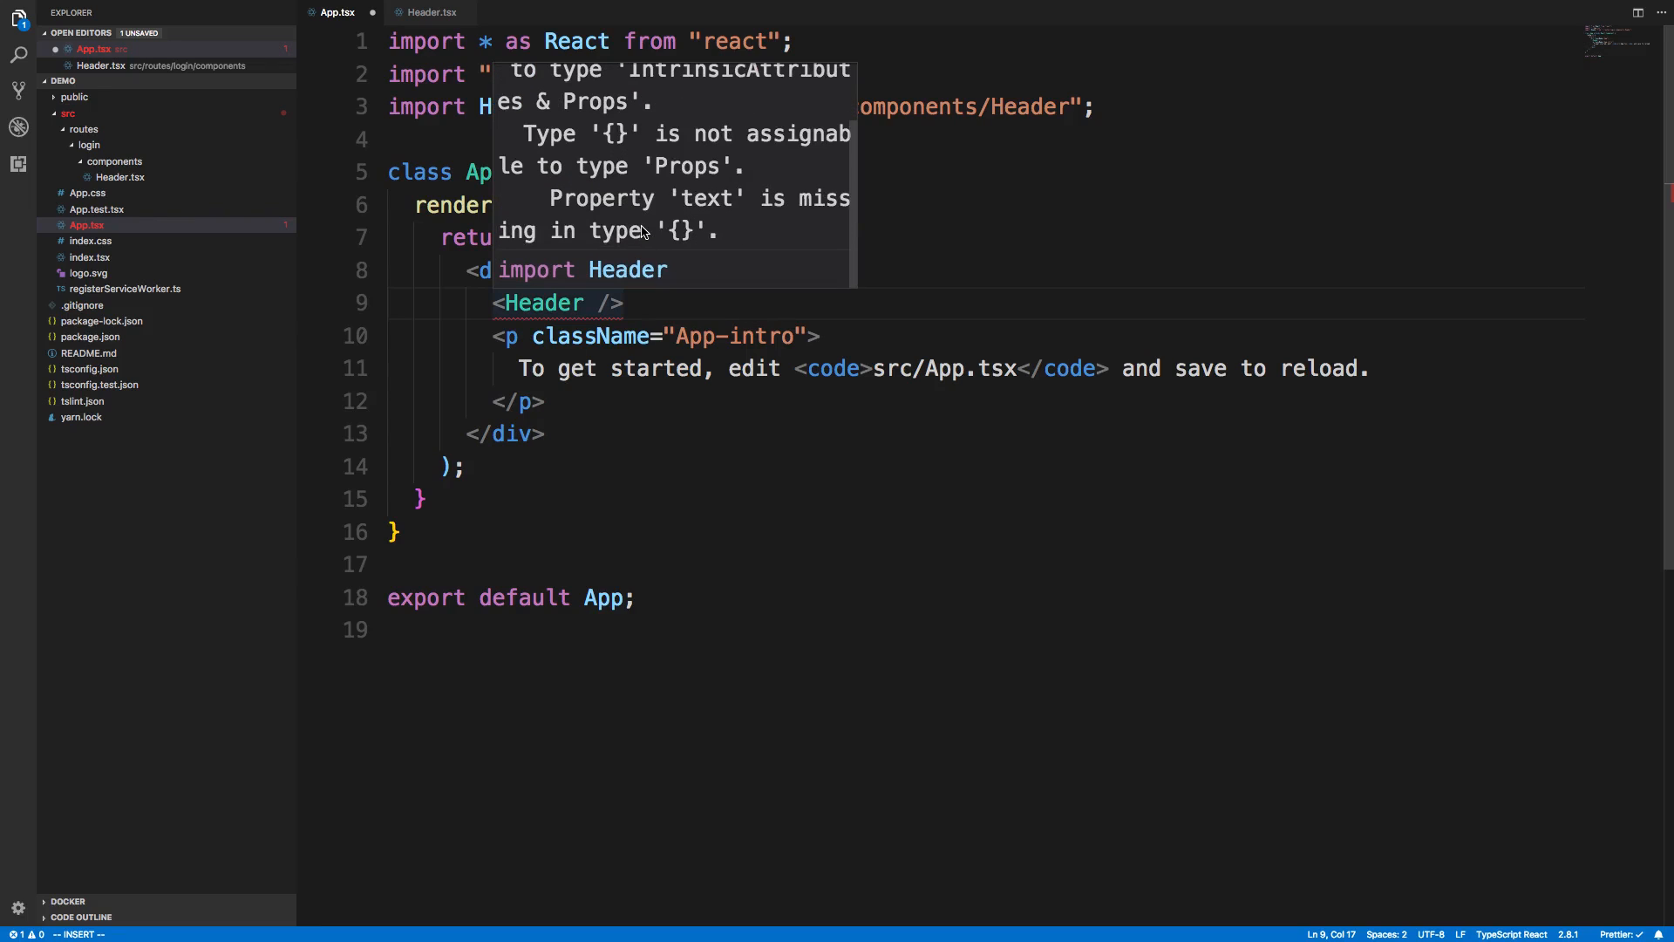
{"action": "mouse_move", "coordinate": [800, 219]}
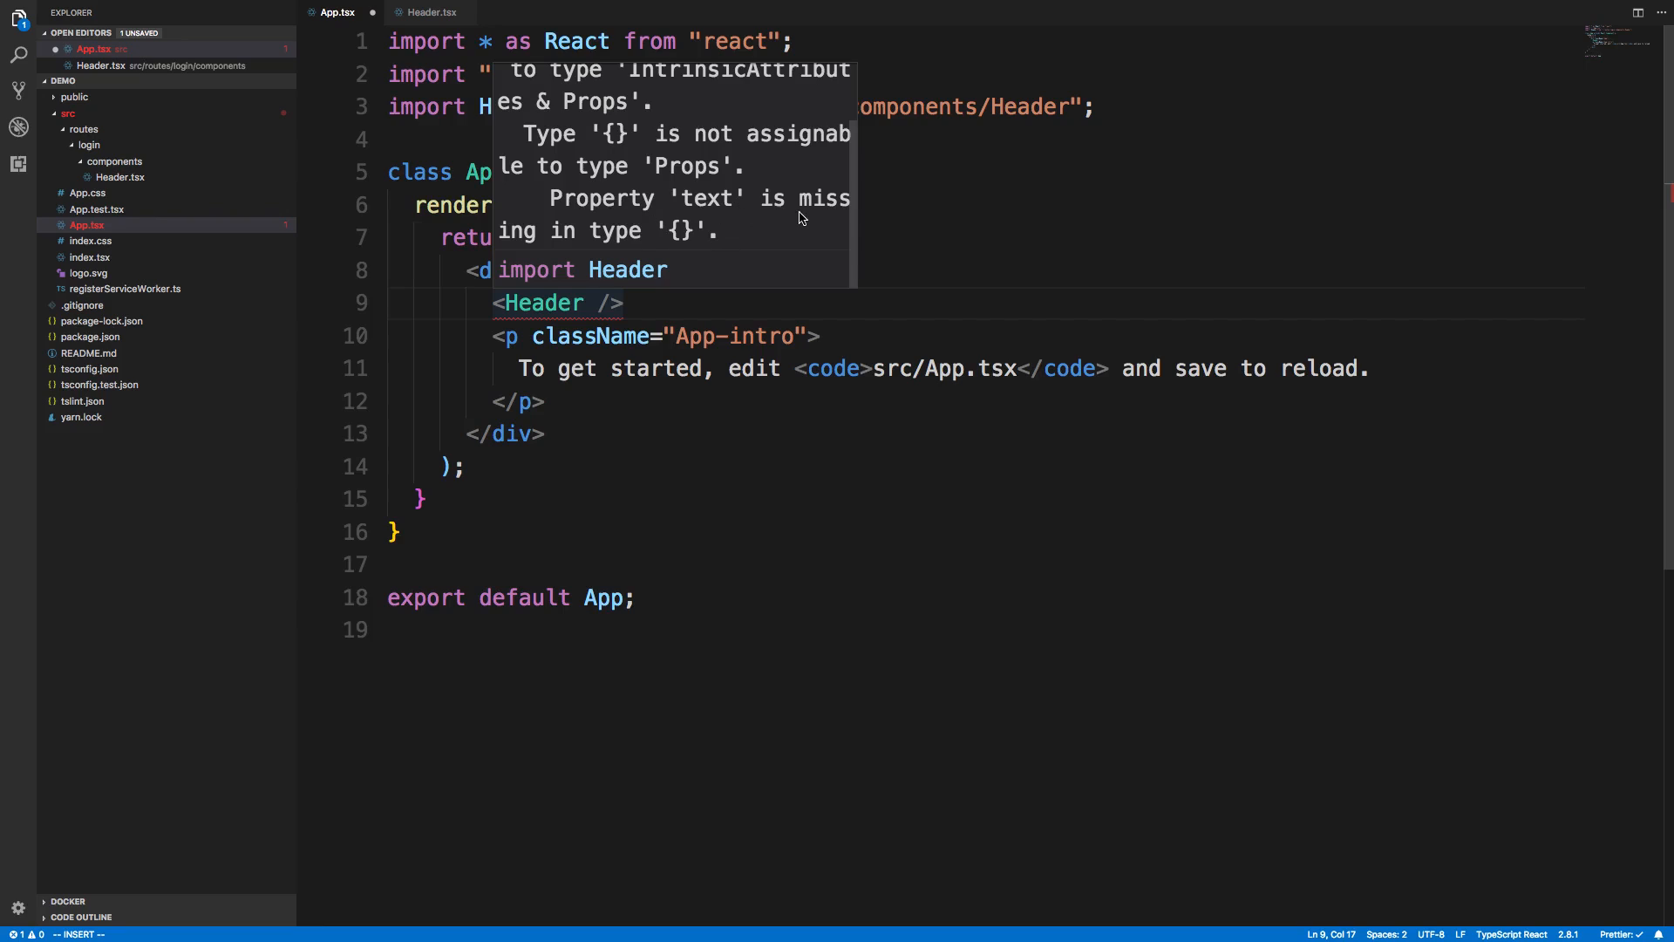
{"action": "mouse_move", "coordinate": [772, 263]}
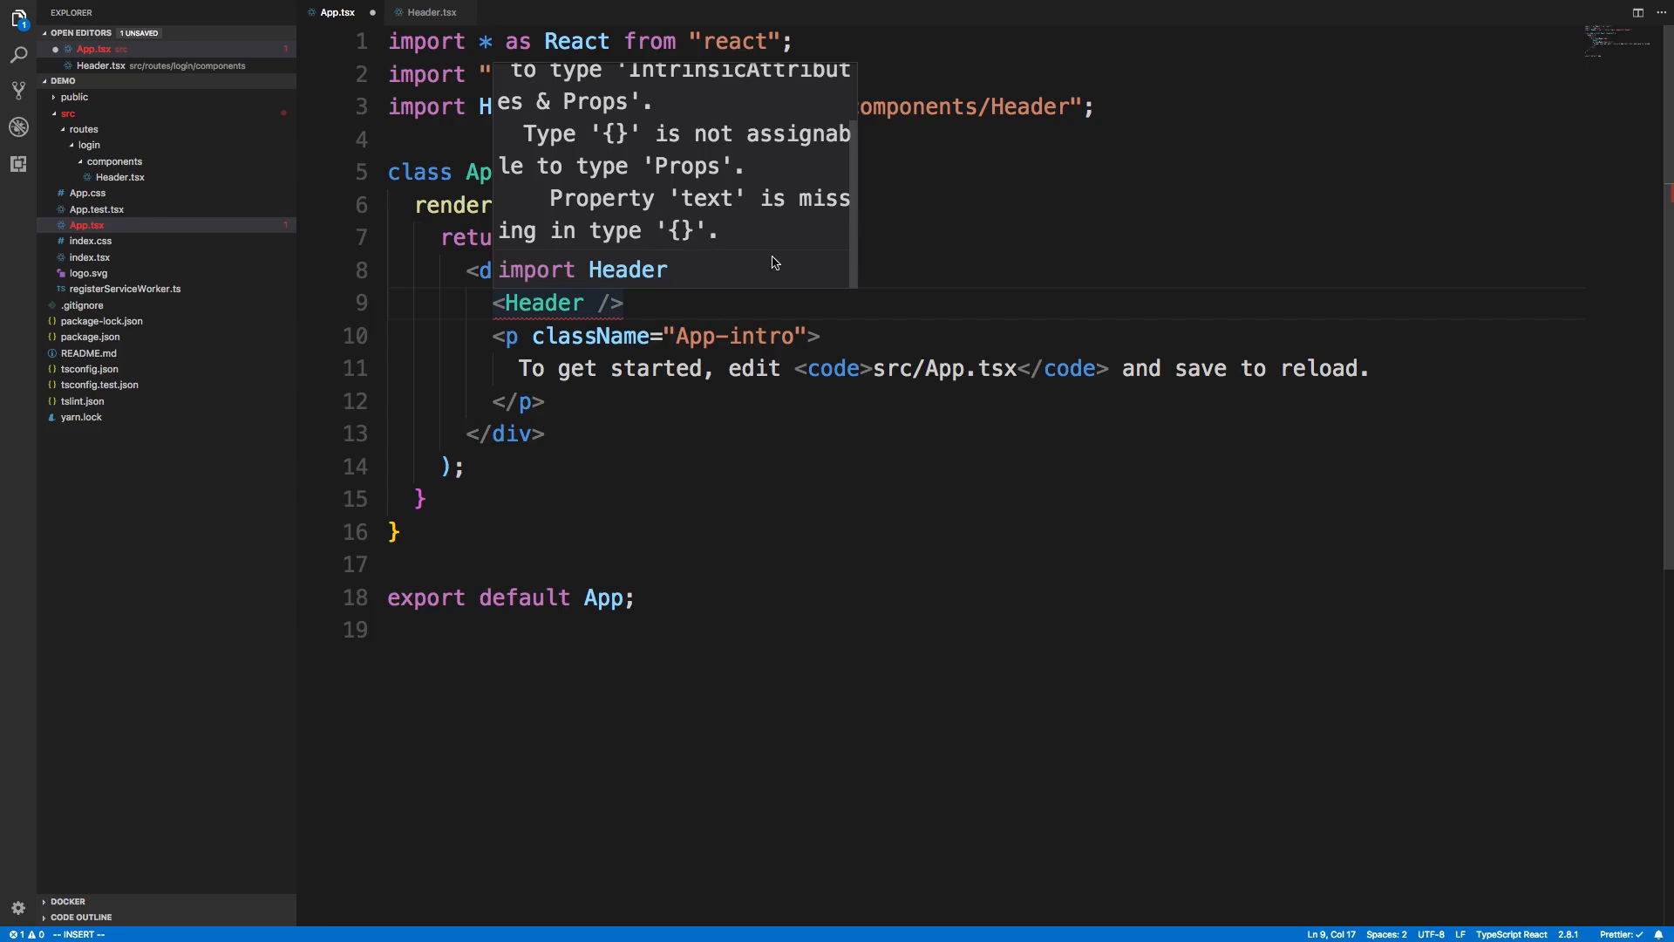
{"action": "mouse_move", "coordinate": [752, 258]}
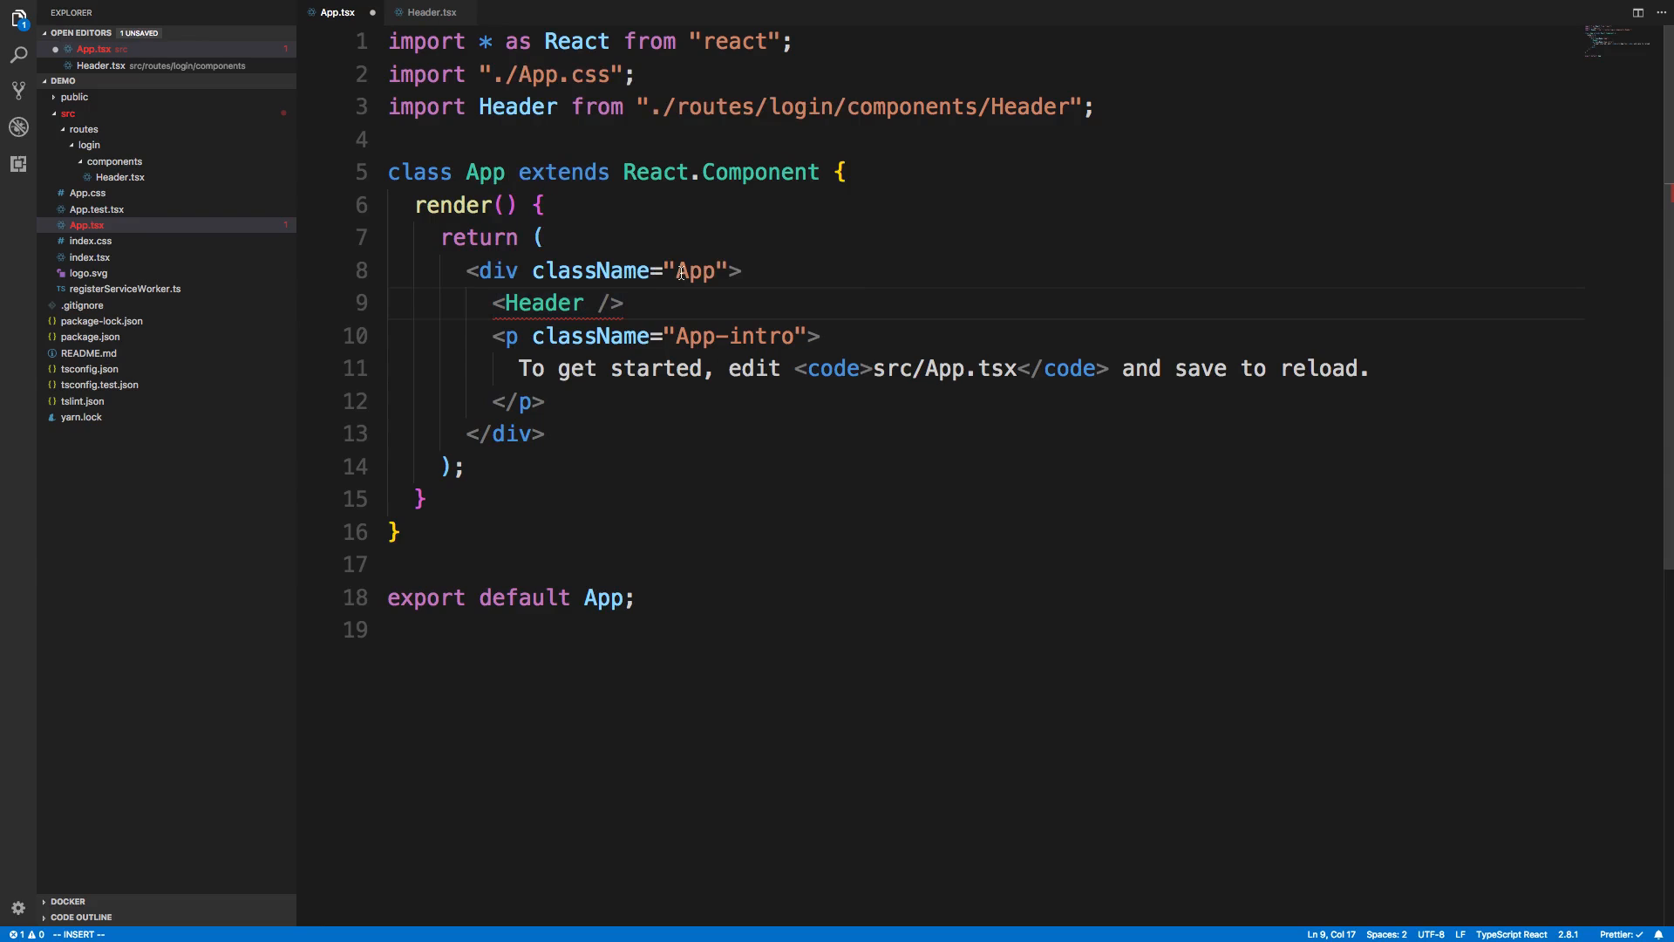
Step: Add text="asdf" to the Header element, clearing the TypeScript error in App.tsx
{"action": "type", "text": "tex="}
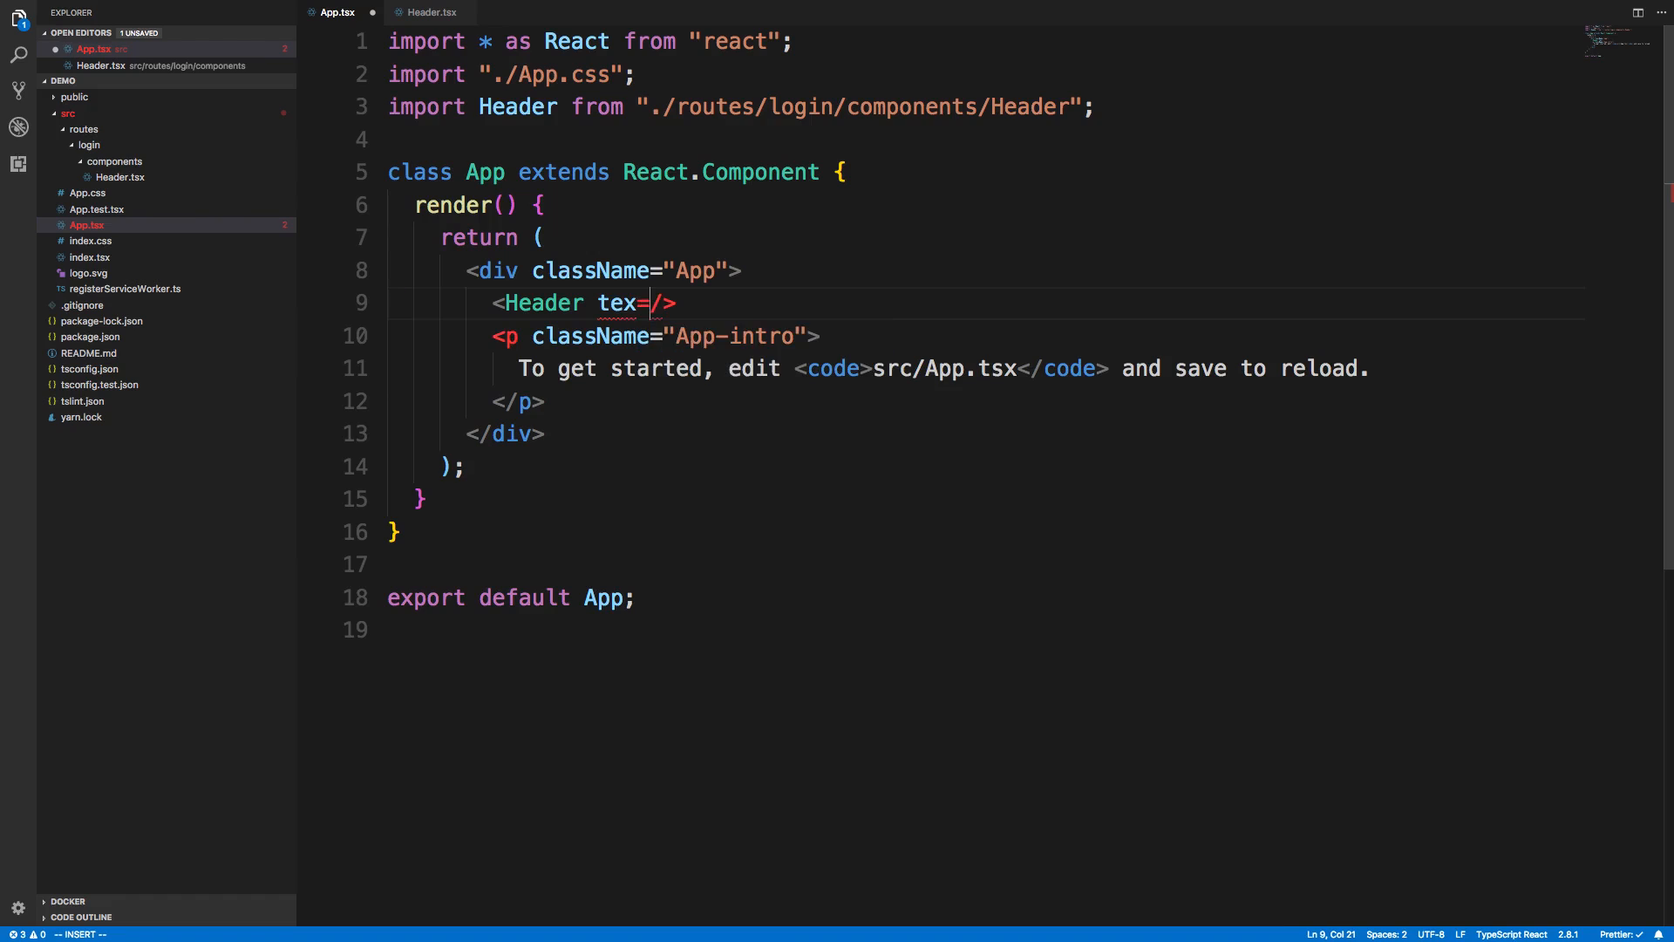
{"action": "type", "text": "\"asdf\""}
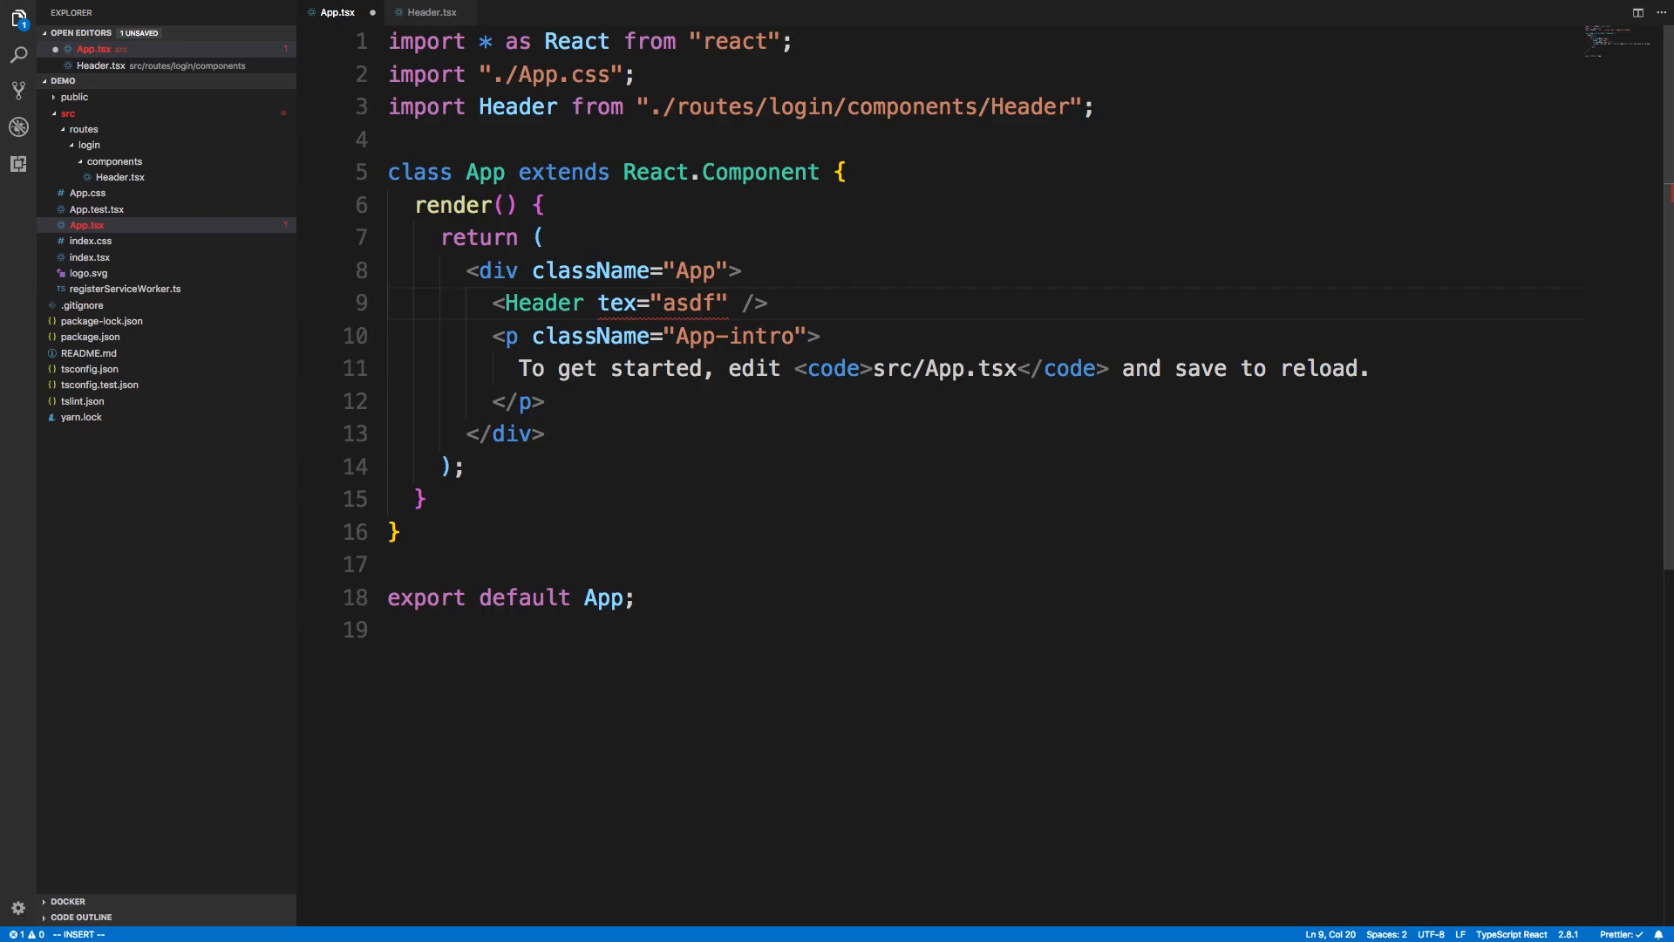
{"action": "type", "text": "t"}
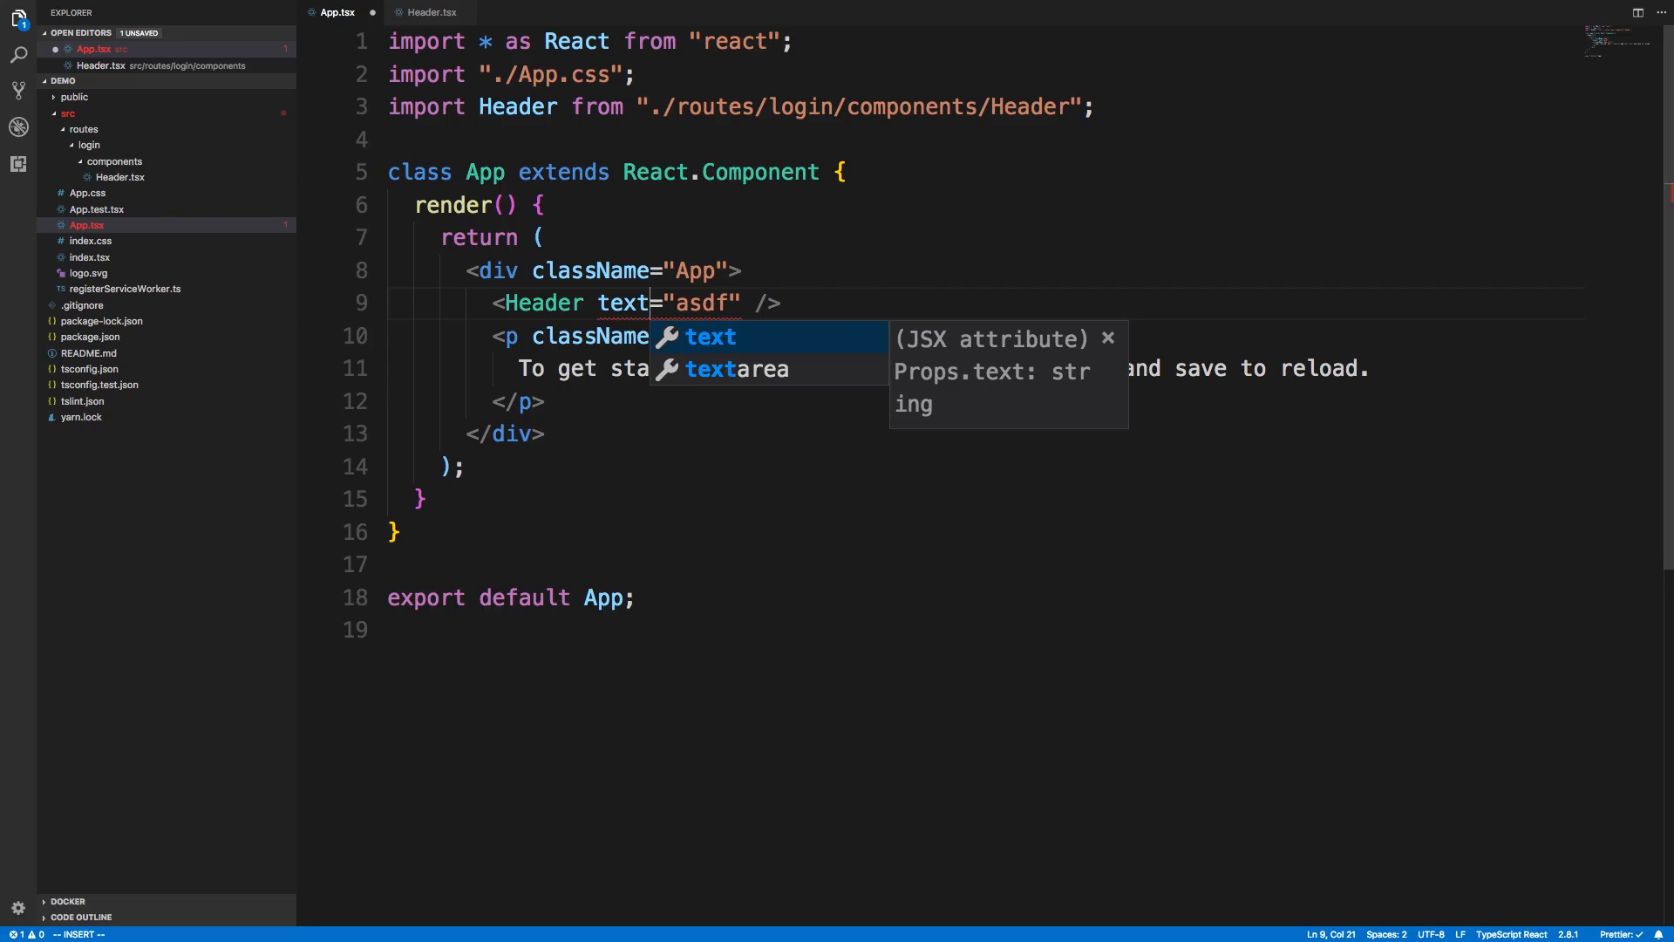
{"action": "key", "text": "Escape"}
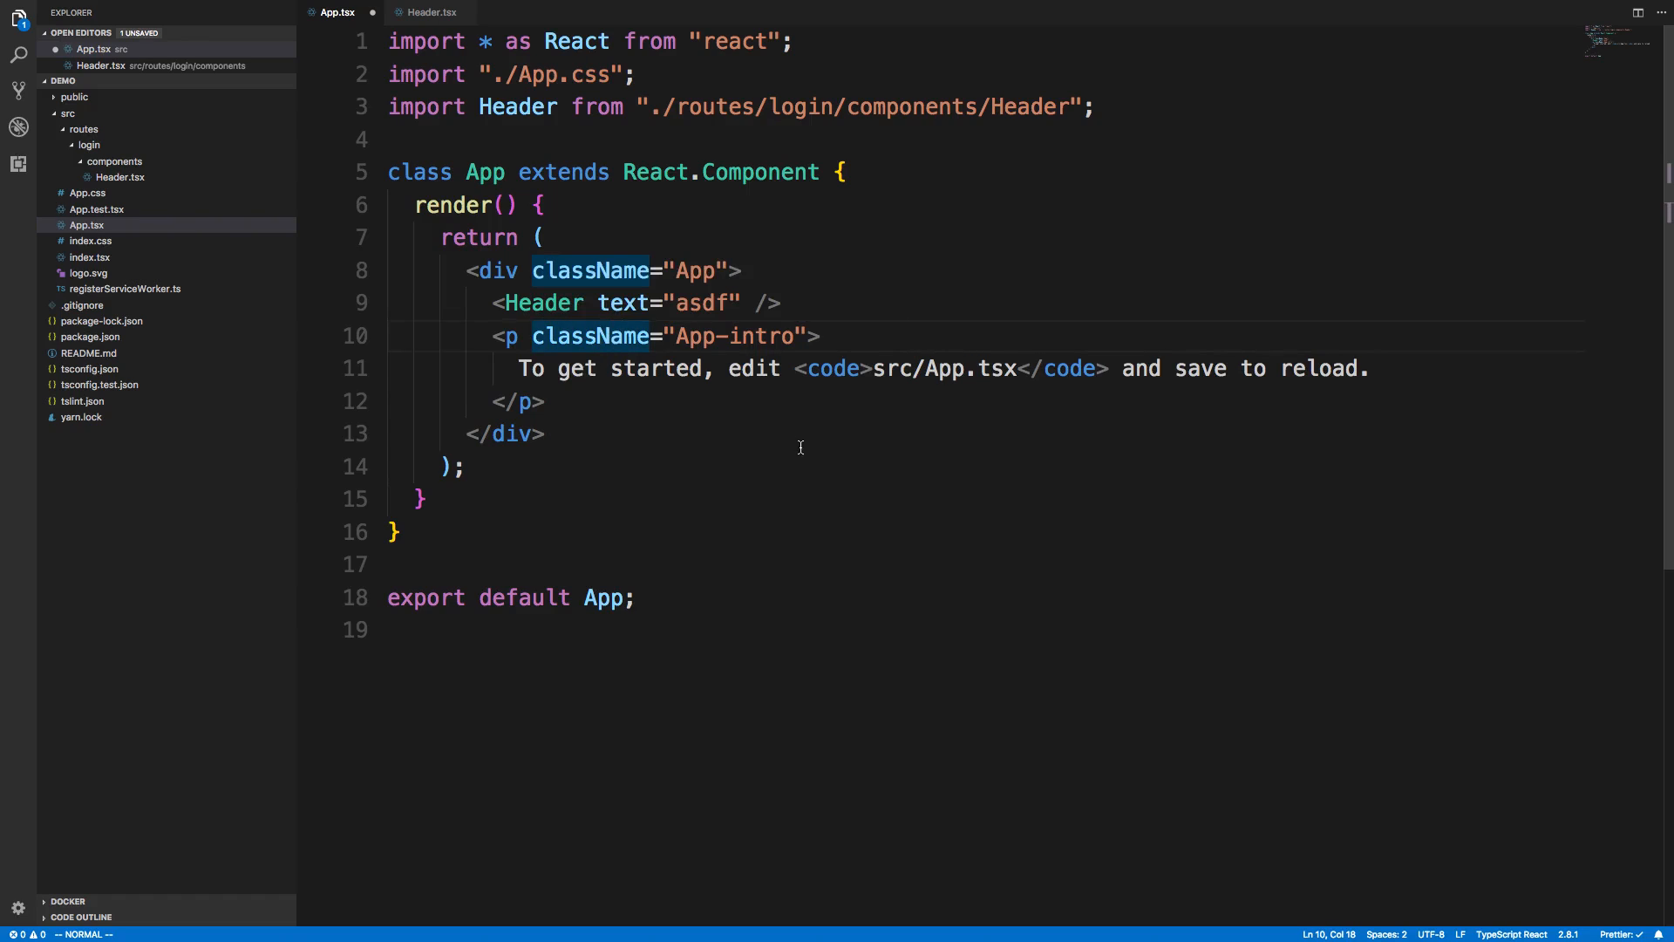
{"action": "left_click", "coordinate": [511, 434]}
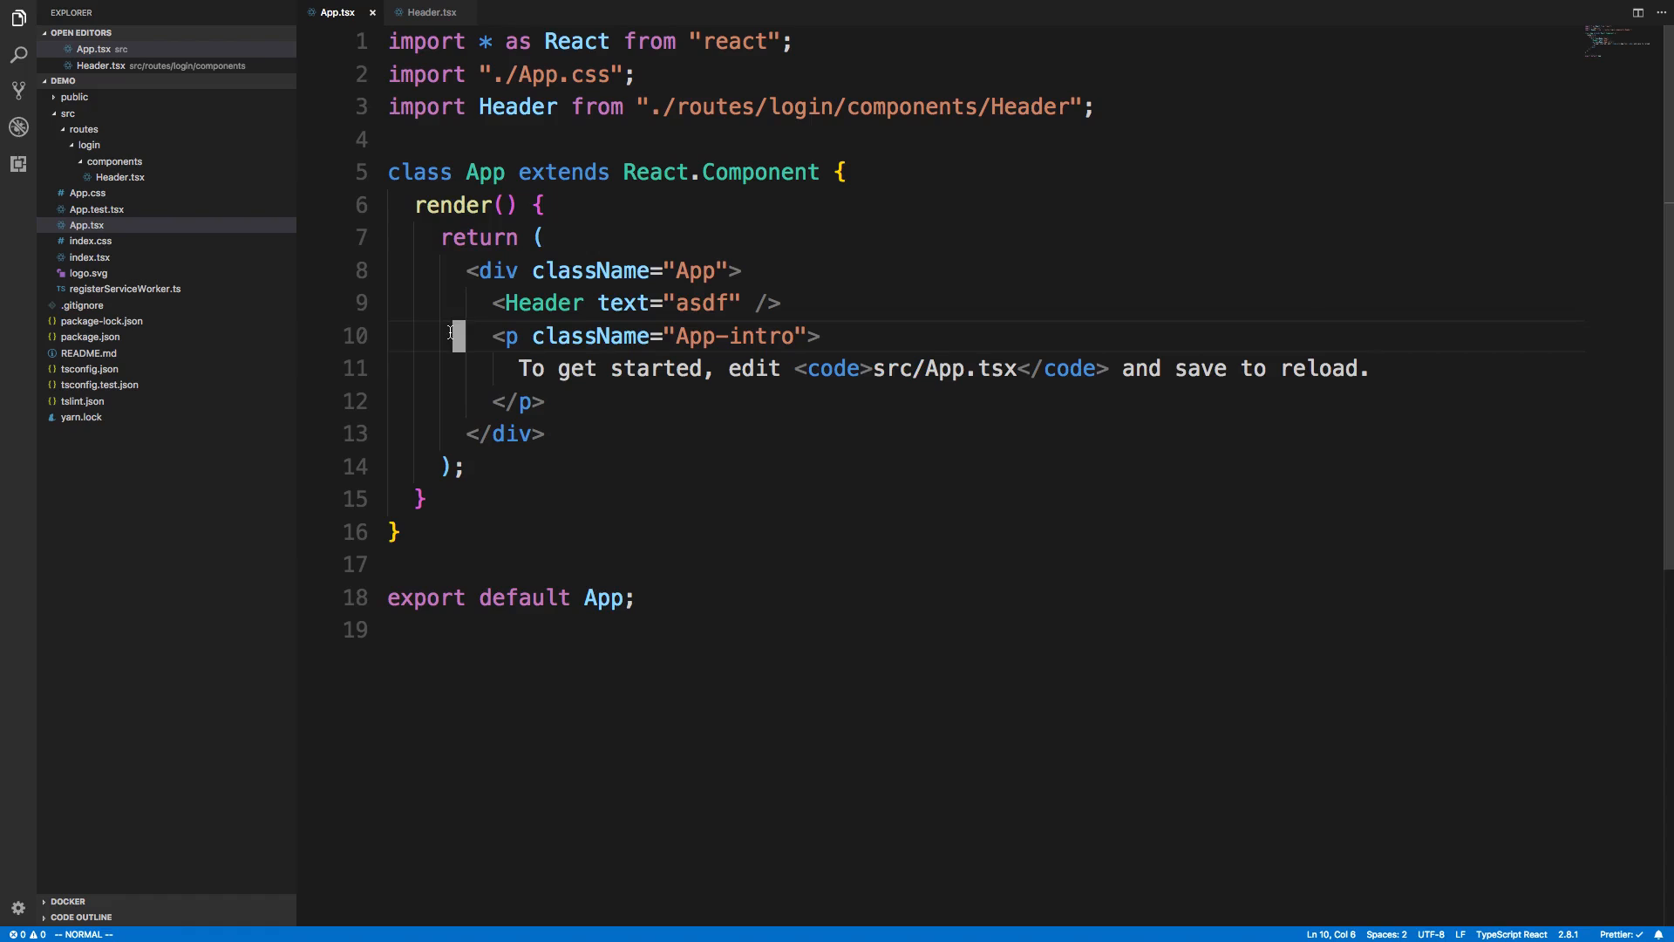
{"action": "mouse_move", "coordinate": [565, 349]}
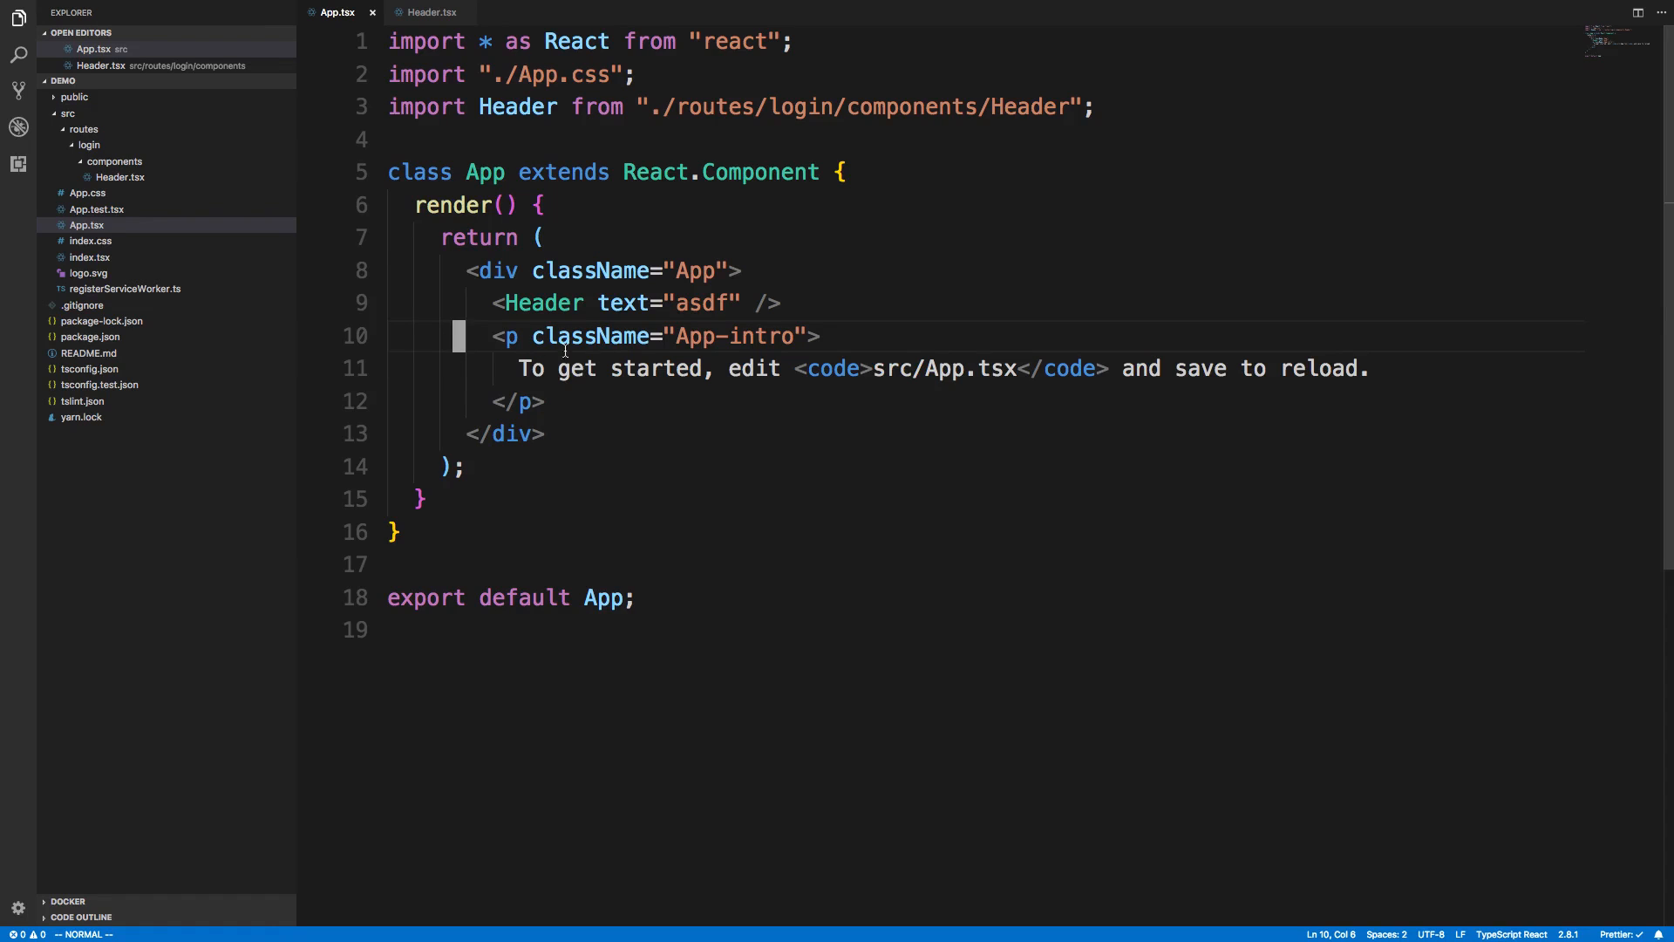